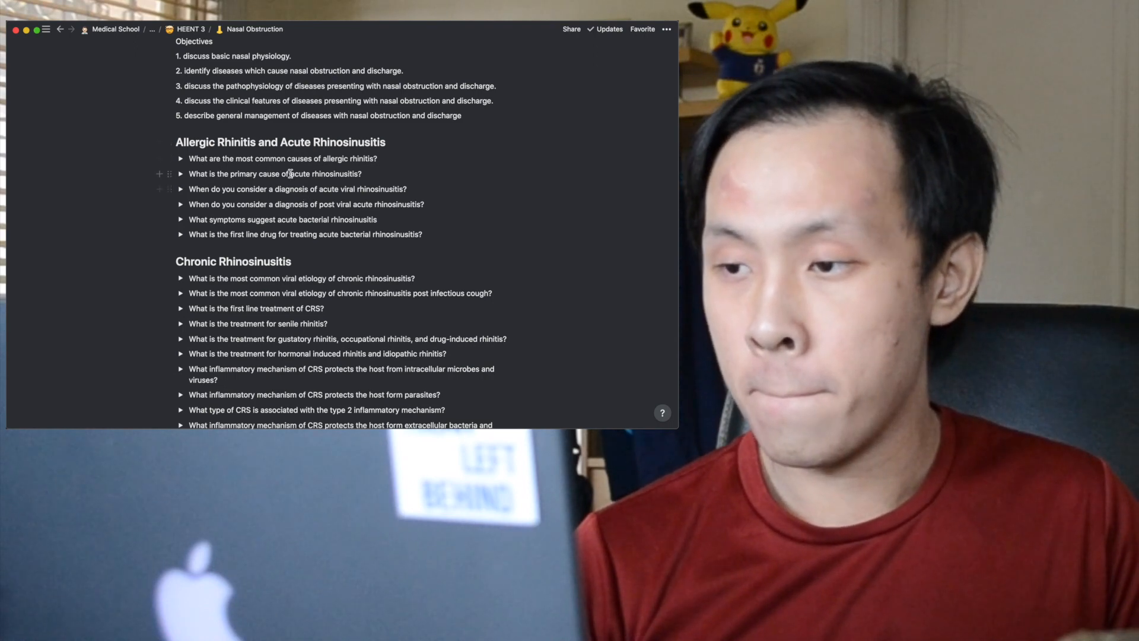
pyautogui.moveTo(310, 159)
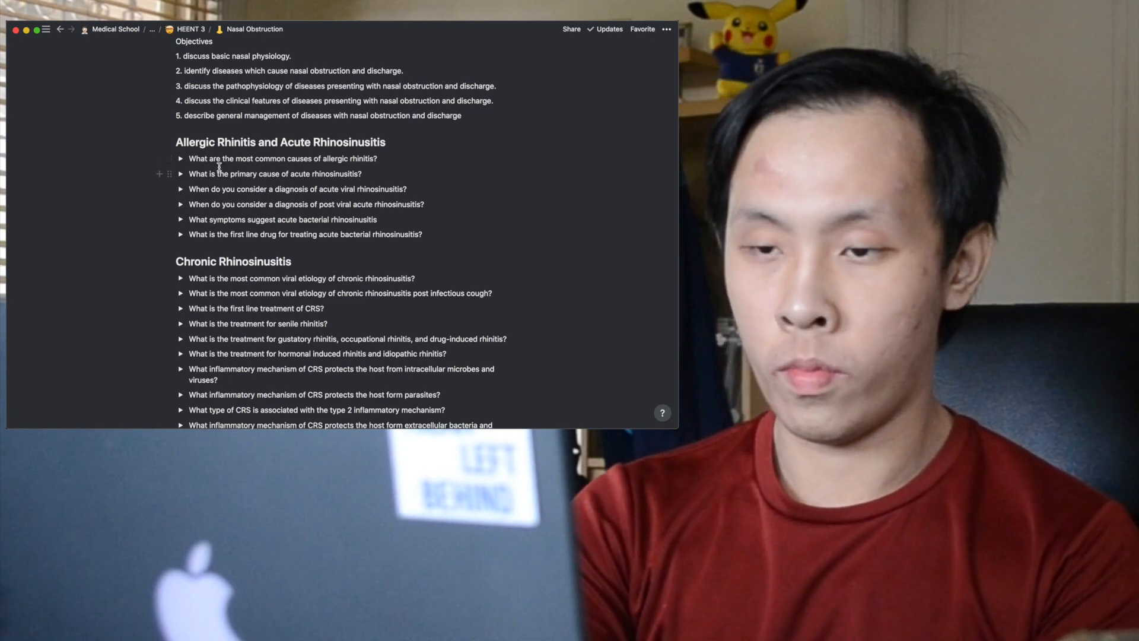
pyautogui.moveTo(210, 142)
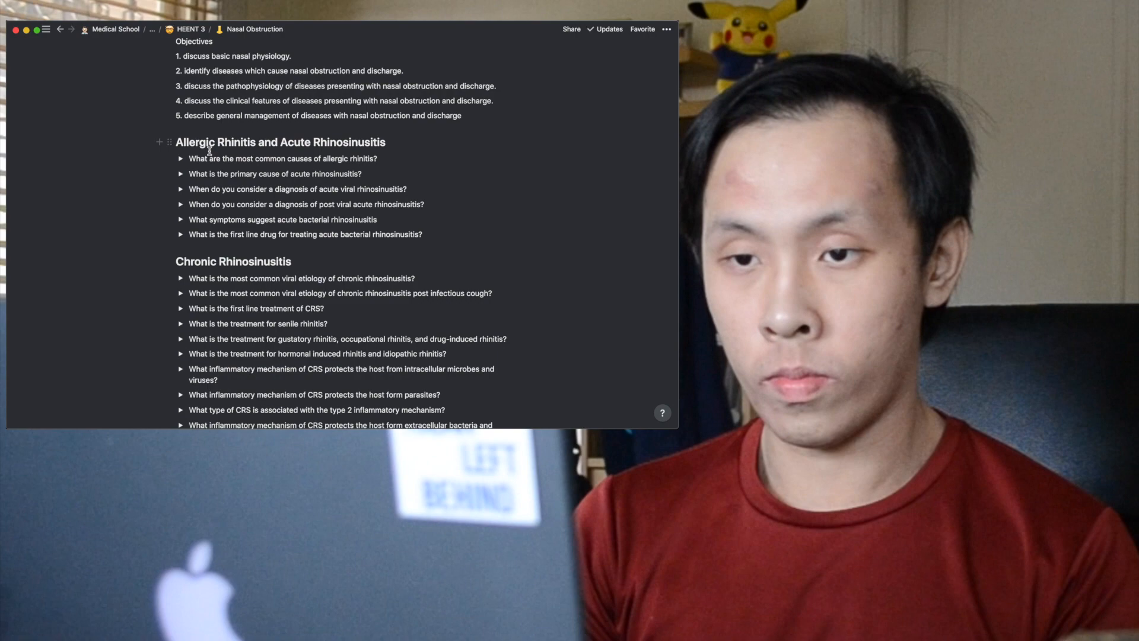
pyautogui.moveTo(227, 158)
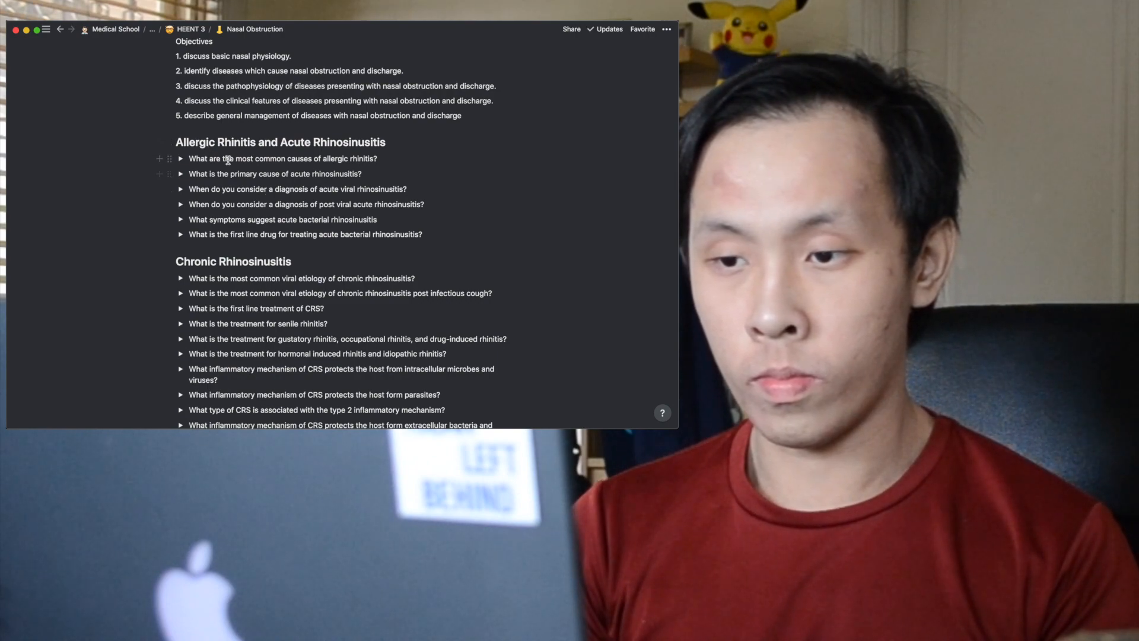